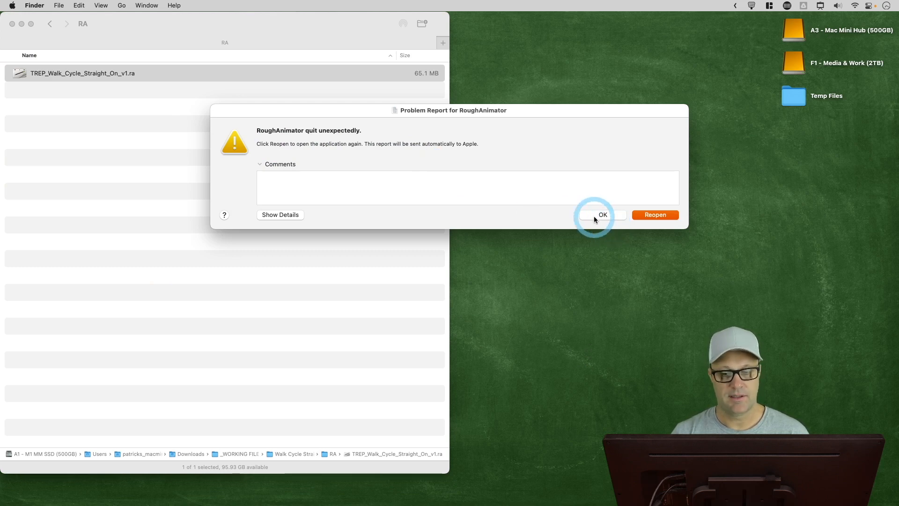
# - Dismiss the 'RoughAnimator quit unexpectedly' report, leaving the RA folder visible in Finder
pyautogui.click(602, 215)
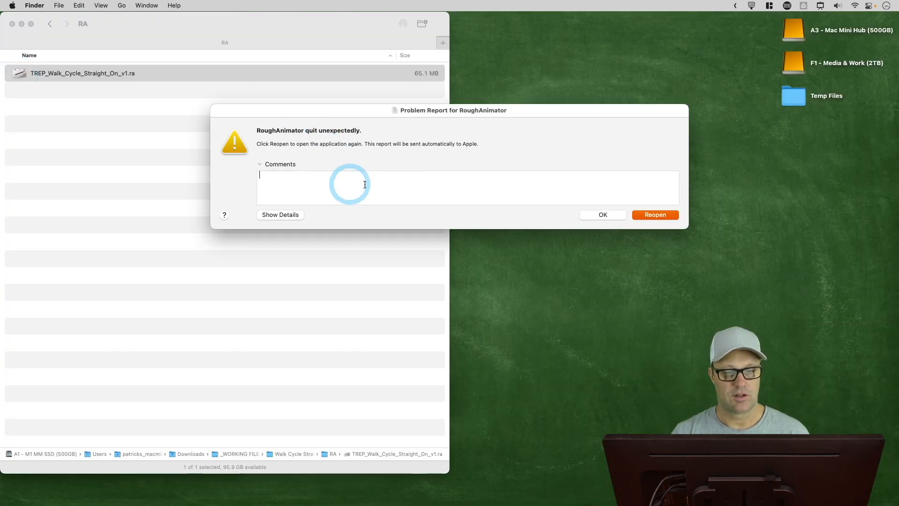
pyautogui.click(603, 214)
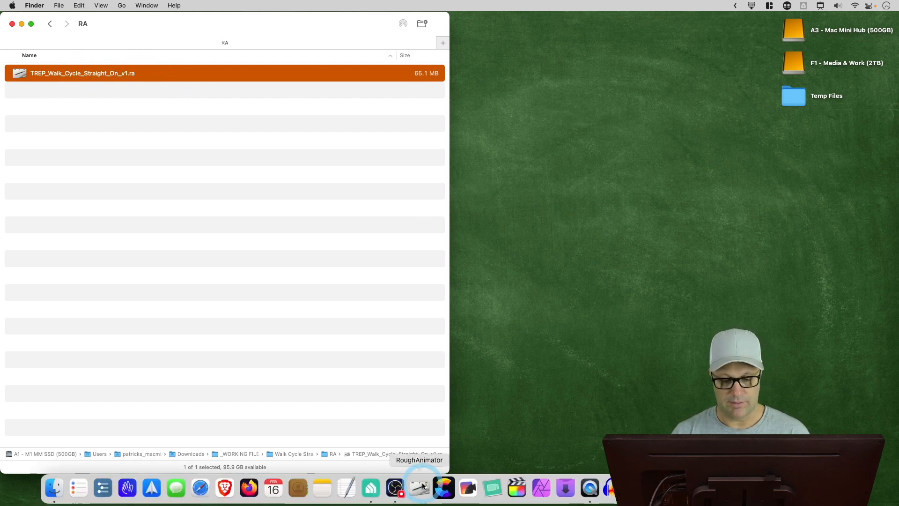
# - Relaunch RoughAnimator from the Dock, choose Open project and browse into the RA folder
pyautogui.click(420, 488)
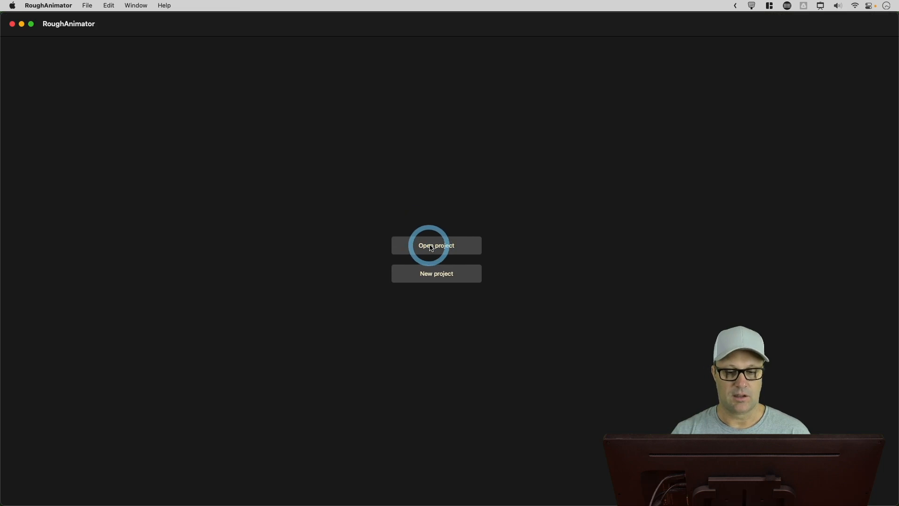
pyautogui.click(436, 245)
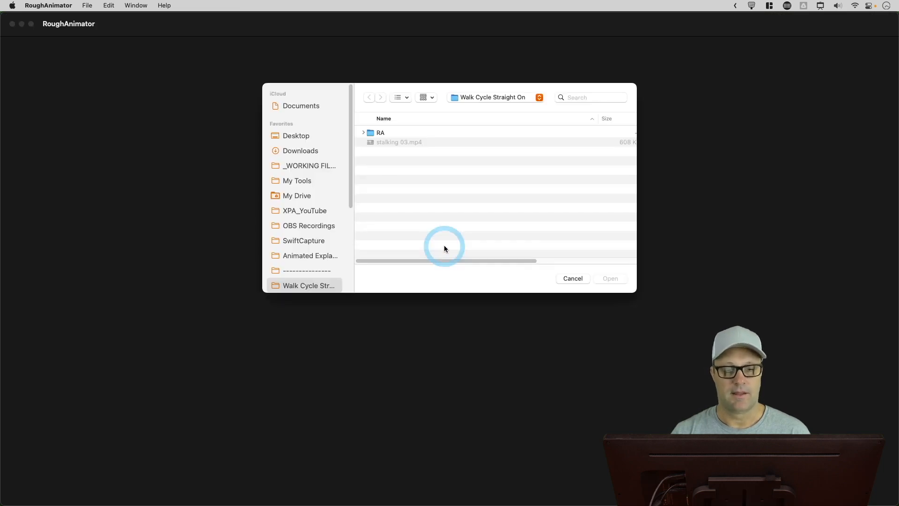
pyautogui.doubleClick(380, 132)
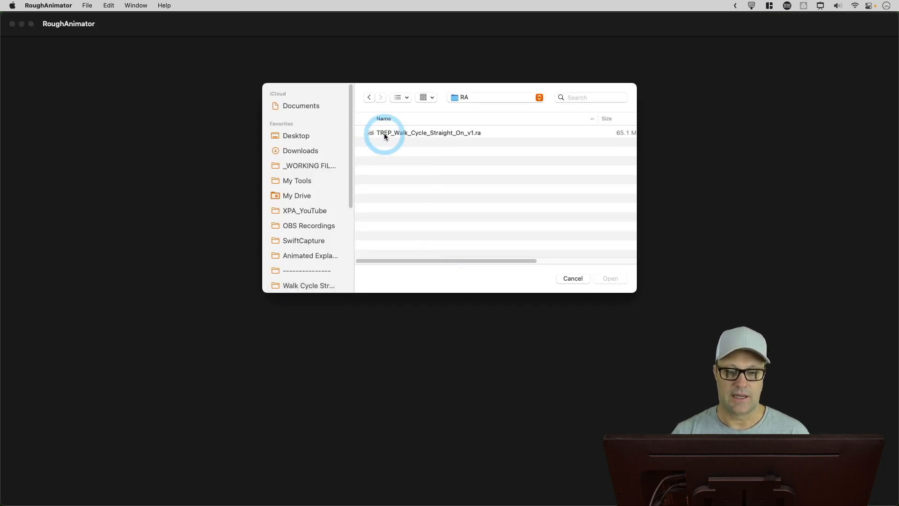